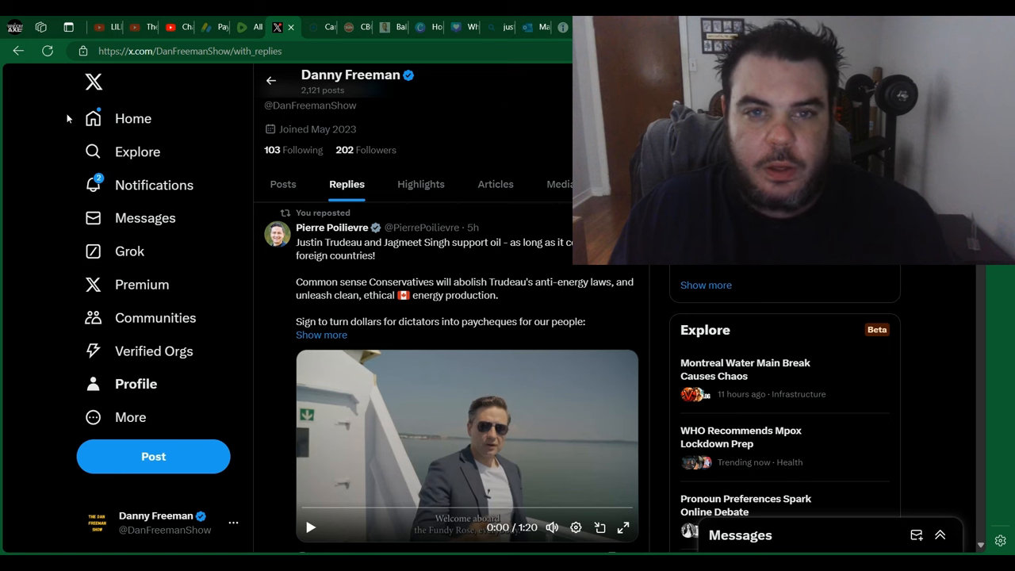
{"action": "mouse_move", "coordinate": [57, 203]}
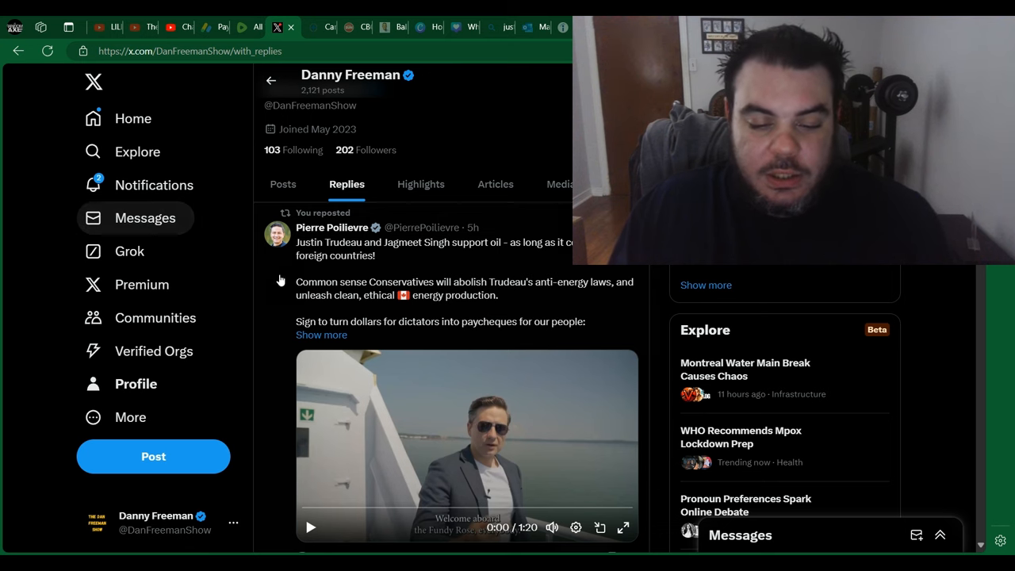
{"action": "mouse_move", "coordinate": [387, 254]}
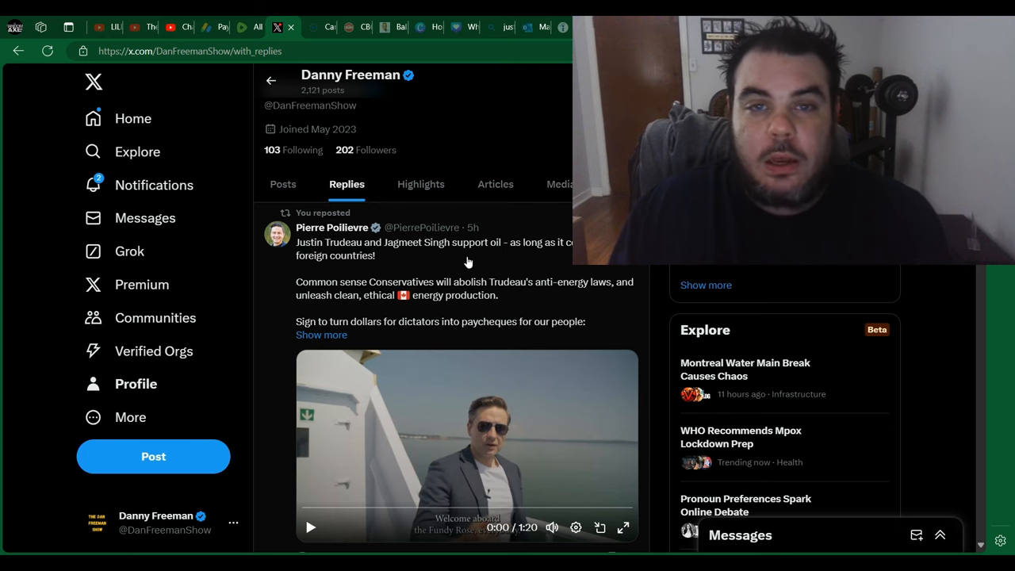
{"action": "mouse_move", "coordinate": [409, 314]}
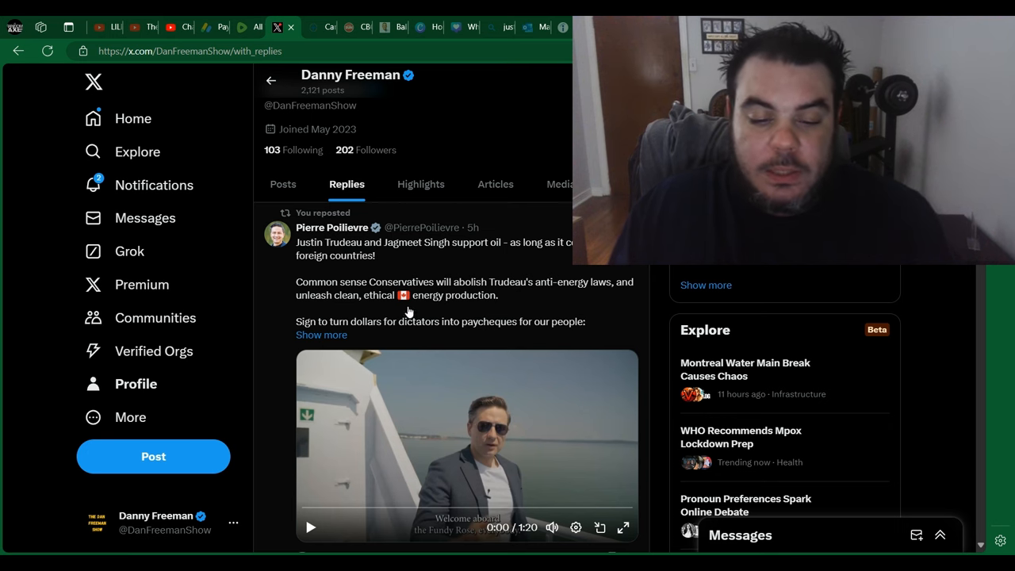
{"action": "mouse_move", "coordinate": [488, 301]}
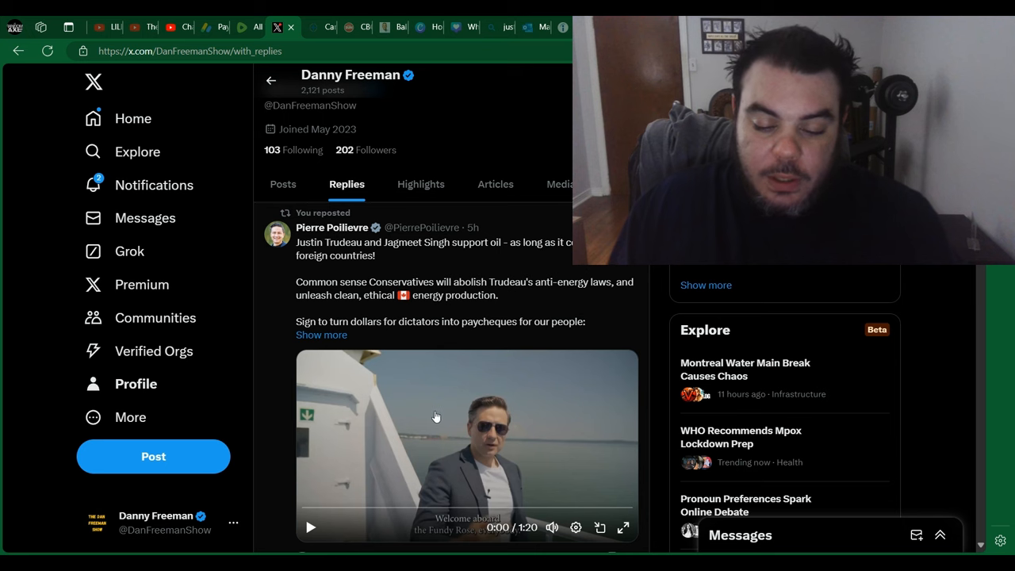
{"action": "mouse_move", "coordinate": [642, 508]}
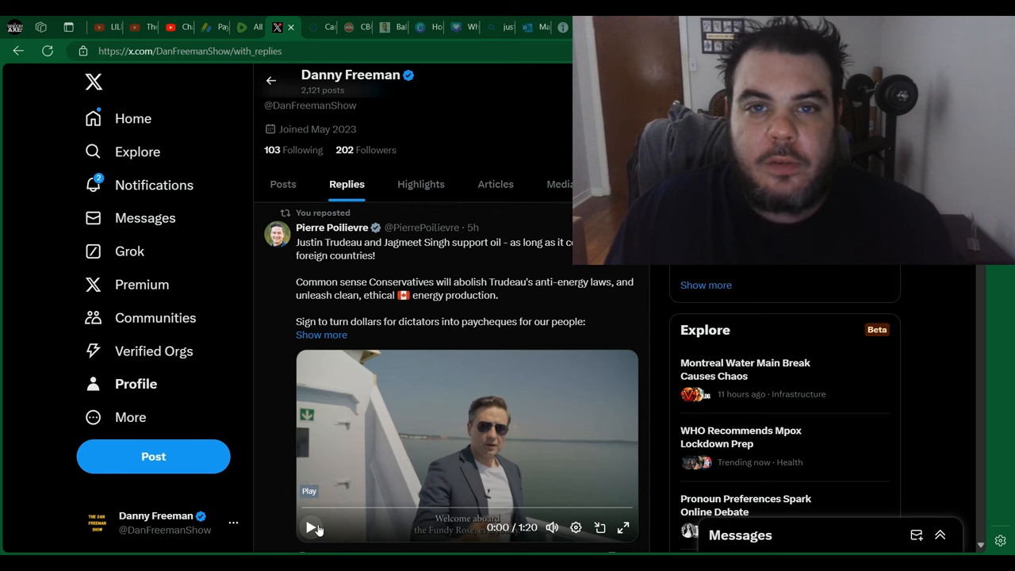
Start playback of the reposted Pierre Poilievre video on the replies page.
{"action": "left_click", "coordinate": [311, 526]}
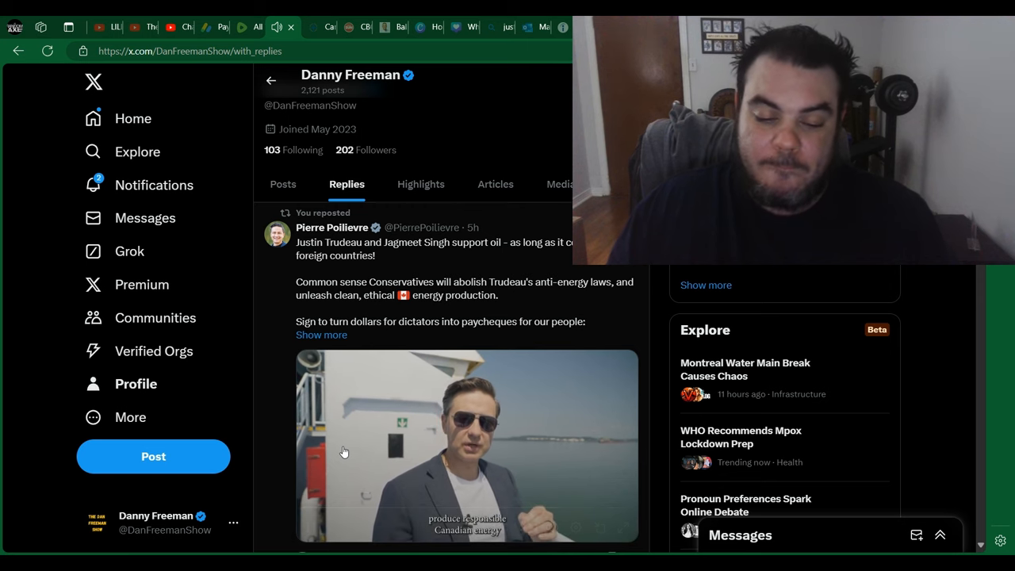
Keep the video playing through to its 'Common Sense Plan' end card.
{"action": "left_click", "coordinate": [468, 444]}
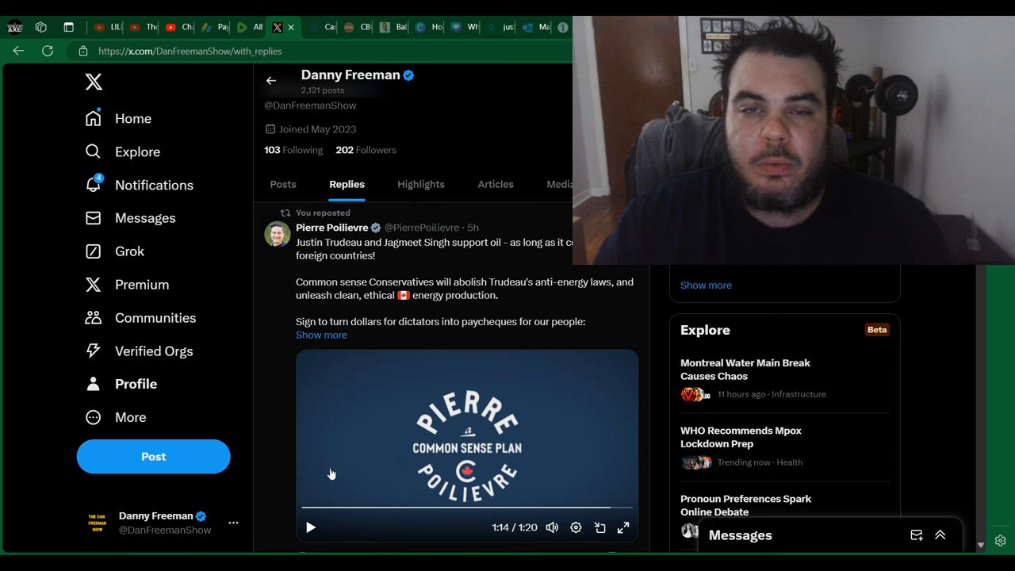
{"action": "mouse_move", "coordinate": [621, 476]}
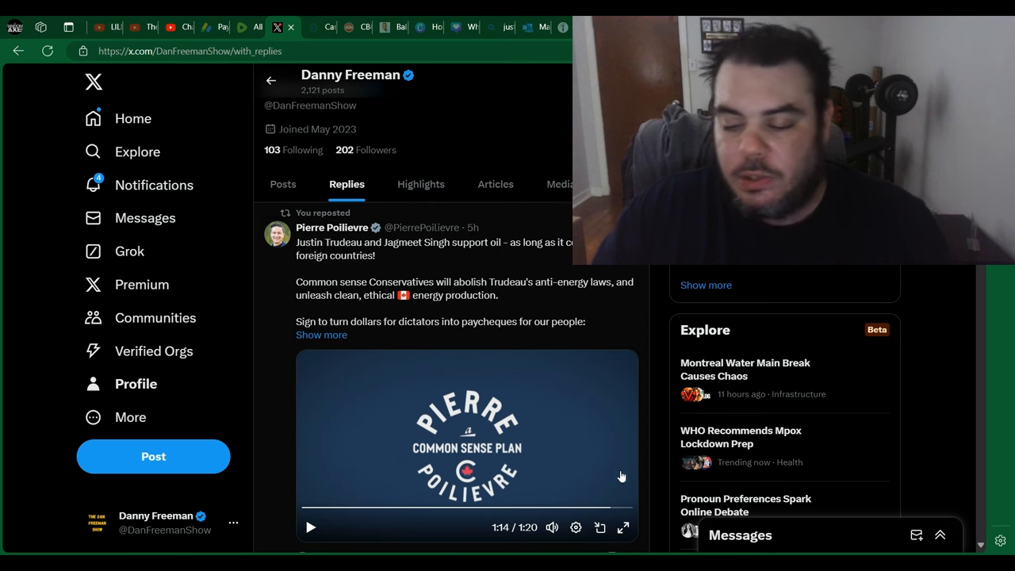